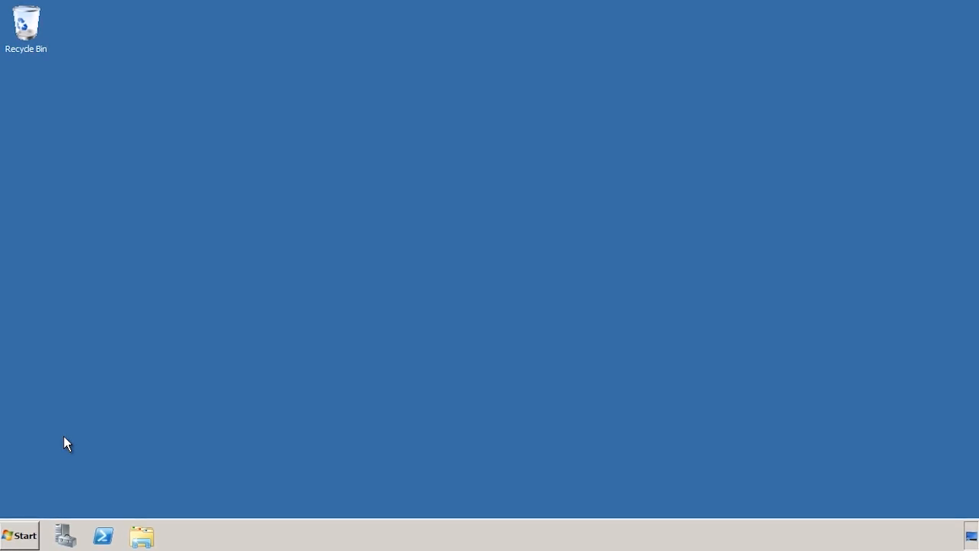
# - Run netdom query fsmo, showing all five FSMO roles on dc5.east.ITFreeTraining.local
pyautogui.click(19, 536)
pyautogui.write('netdom que')
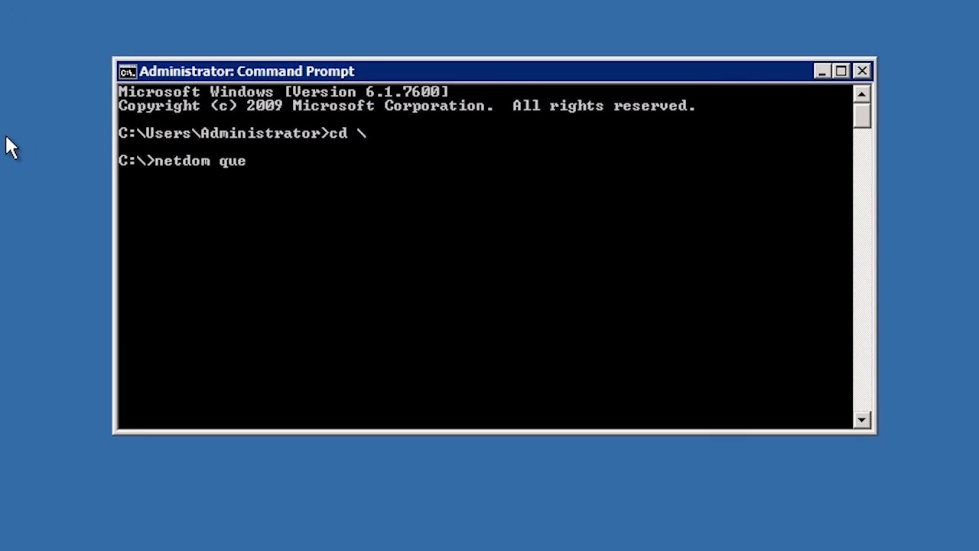
pyautogui.write('ry fsmo')
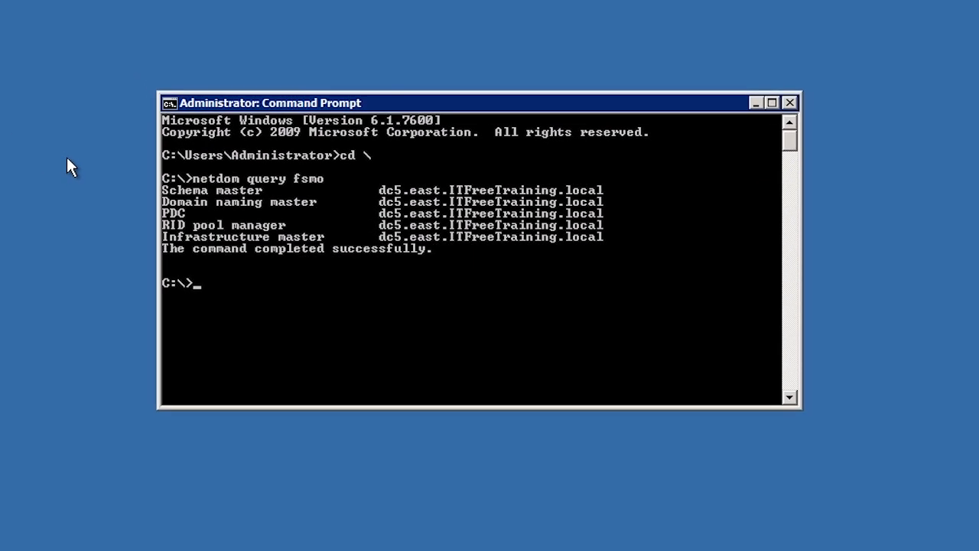
# - Close Command Prompt and search the Start menu for dcpromo
pyautogui.click(789, 101)
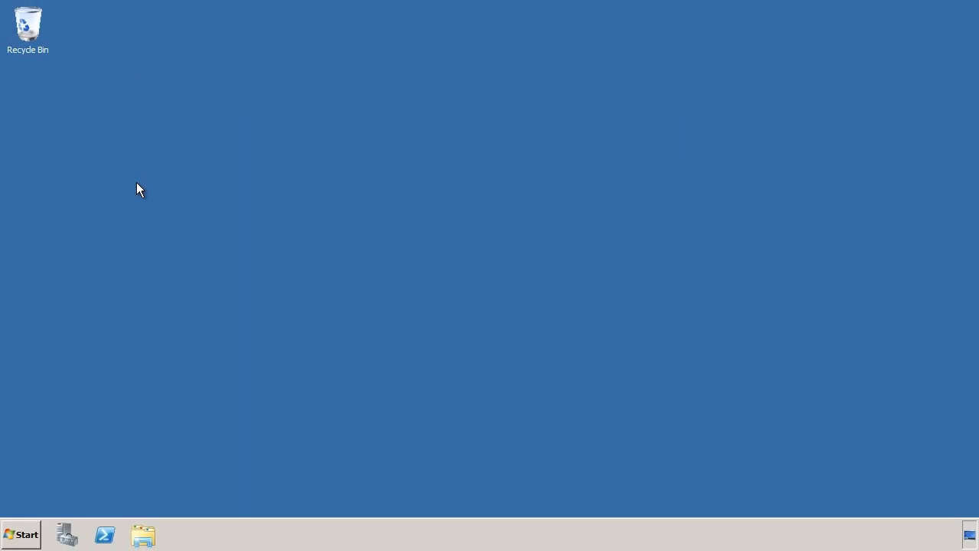
pyautogui.click(22, 534)
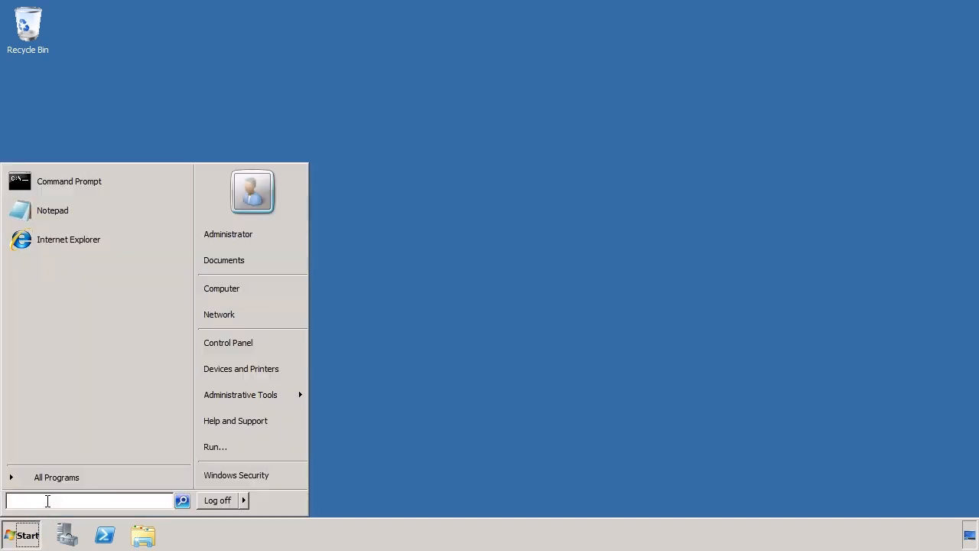
pyautogui.write('dcpromo')
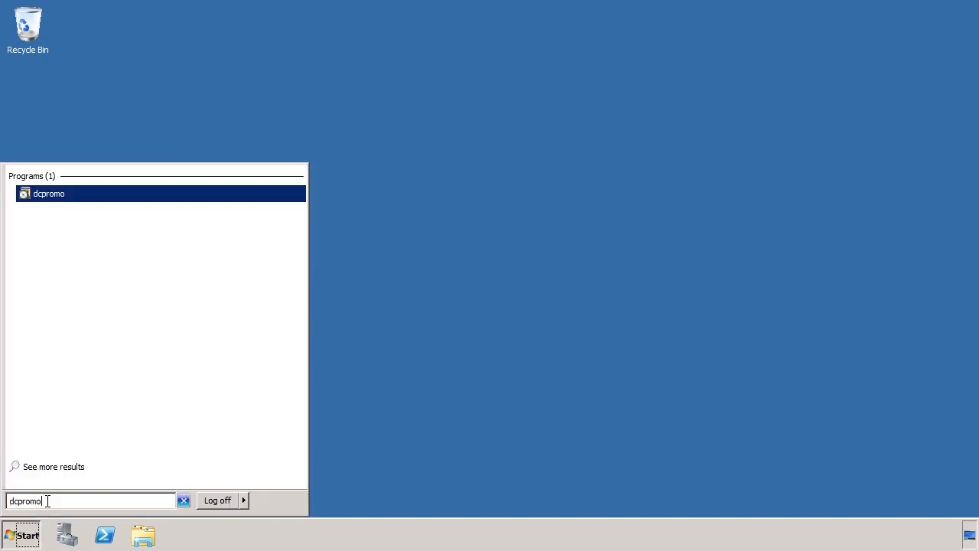
pyautogui.moveTo(141, 203)
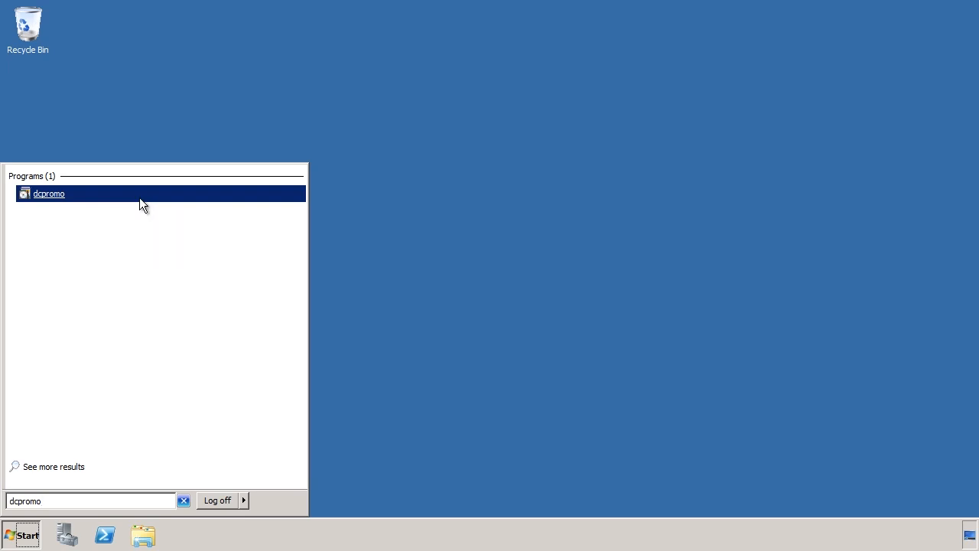
# - Start dcpromo, pass the welcome page and accept the global catalog server warning
pyautogui.click(49, 193)
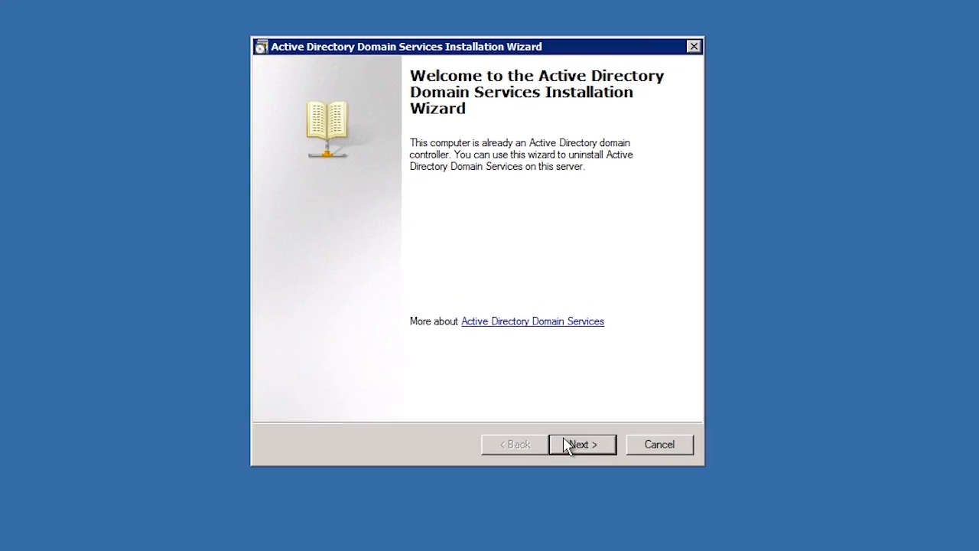
pyautogui.click(581, 444)
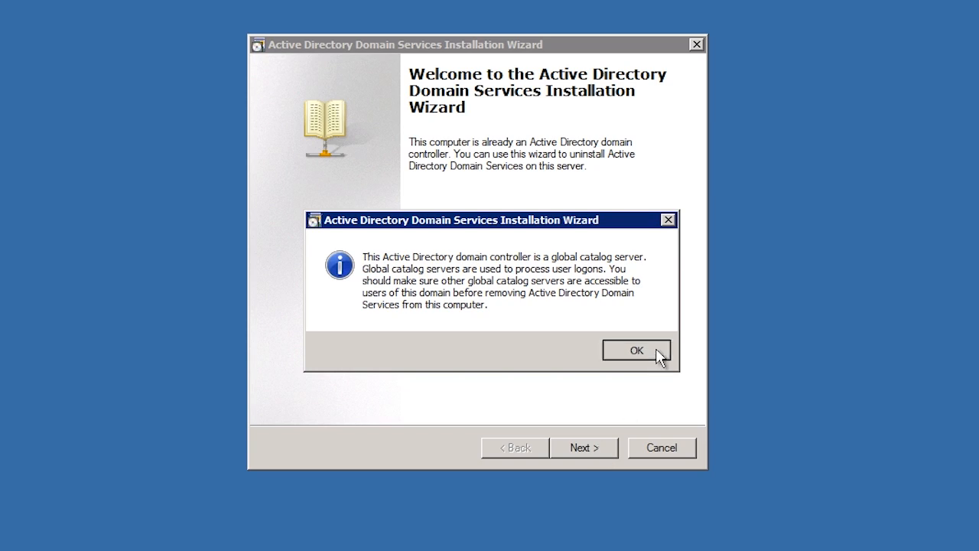
pyautogui.click(637, 349)
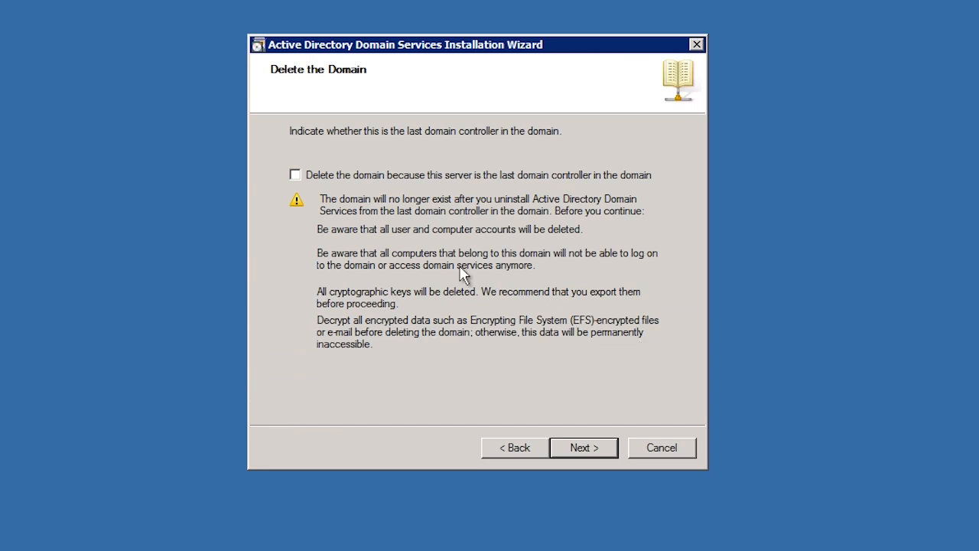
# - Mark this server as the domain's last controller so the domain is deleted, and continue
pyautogui.click(295, 174)
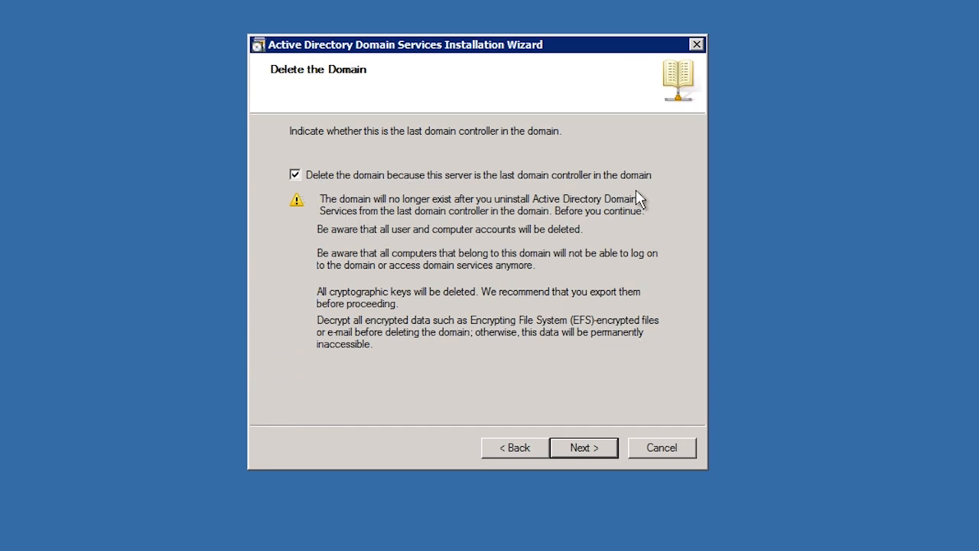
pyautogui.moveTo(297, 191)
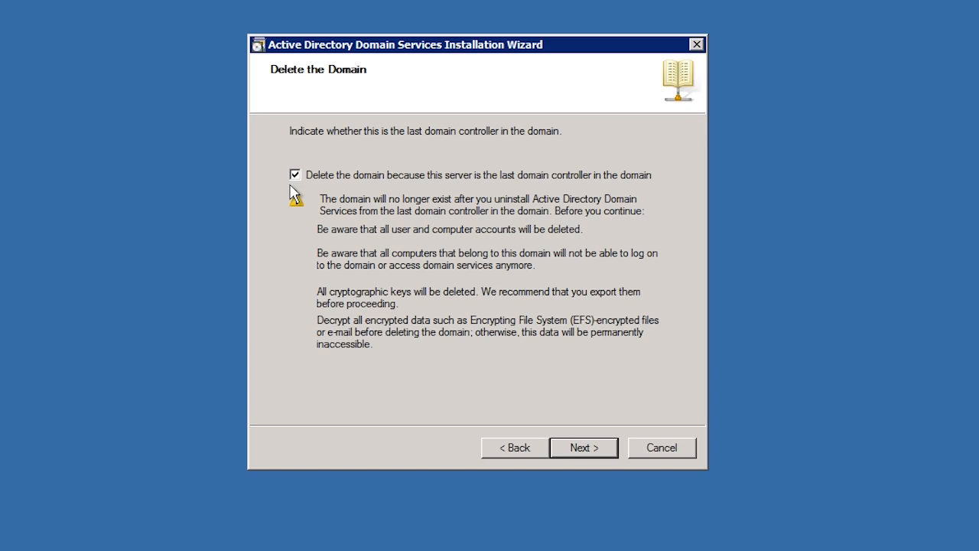
pyautogui.click(583, 447)
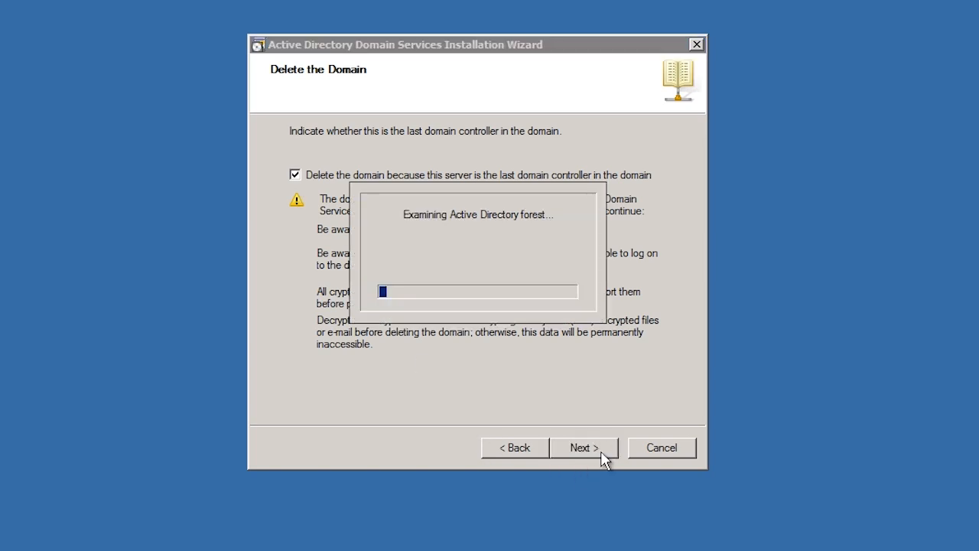
# - Supply ITFreeTraining.local administrator credentials for the removal and proceed to the Administrator Password page
pyautogui.click(583, 447)
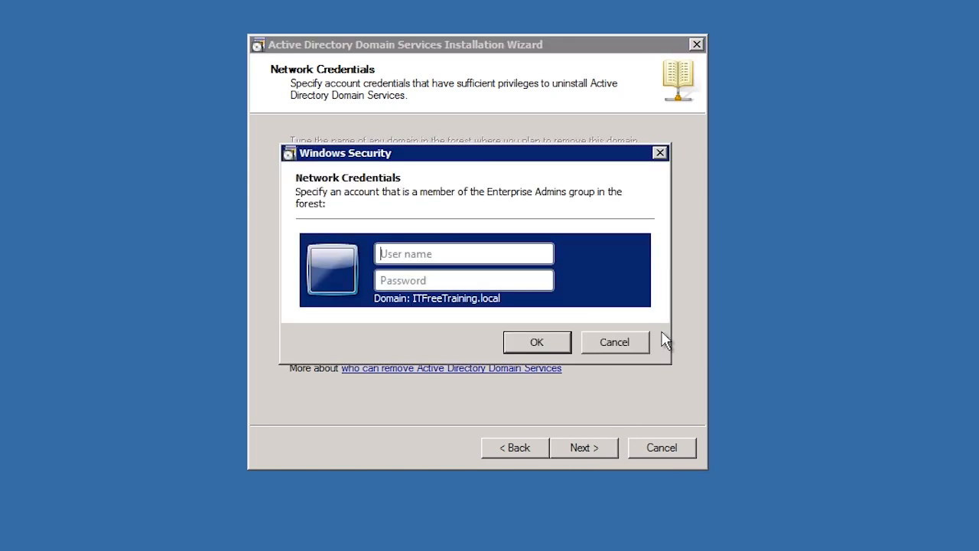
pyautogui.write('administrator')
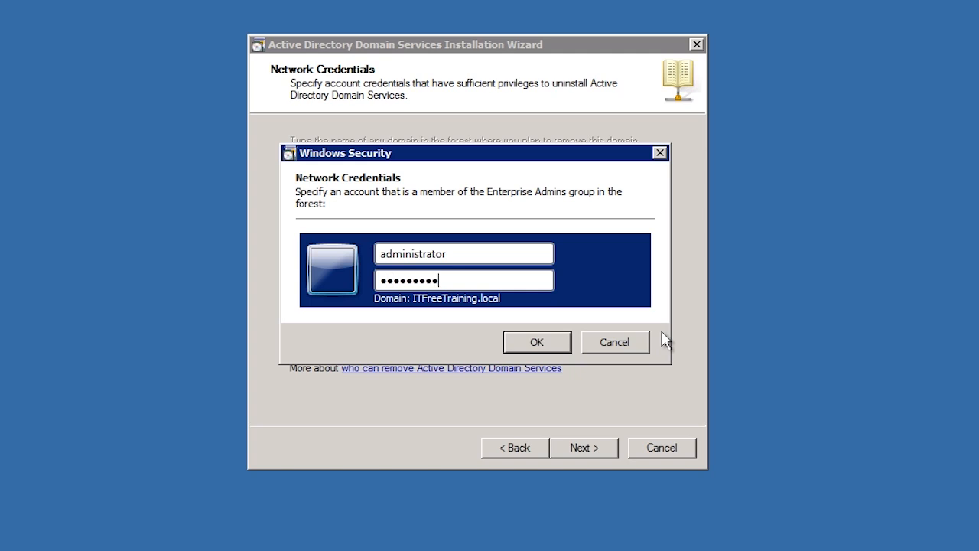
pyautogui.click(535, 343)
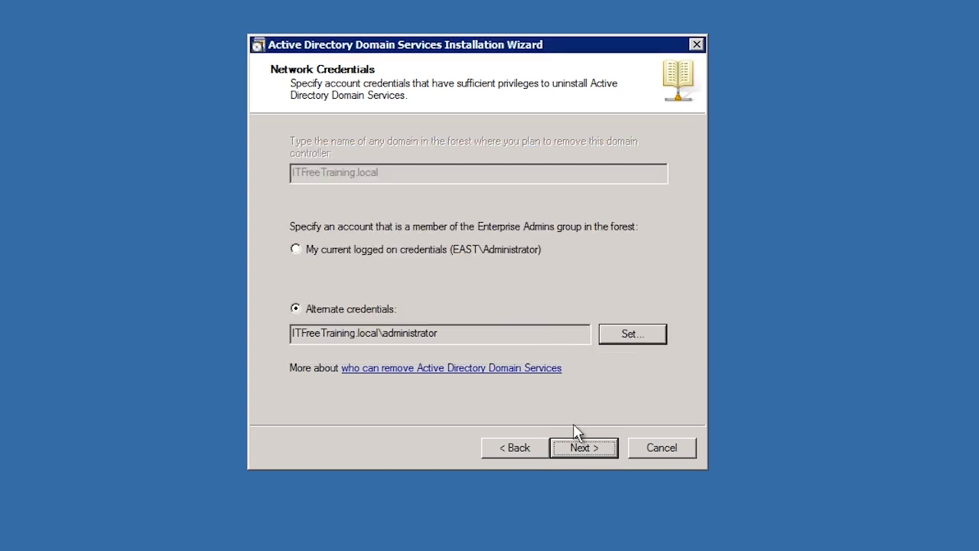
pyautogui.moveTo(600, 456)
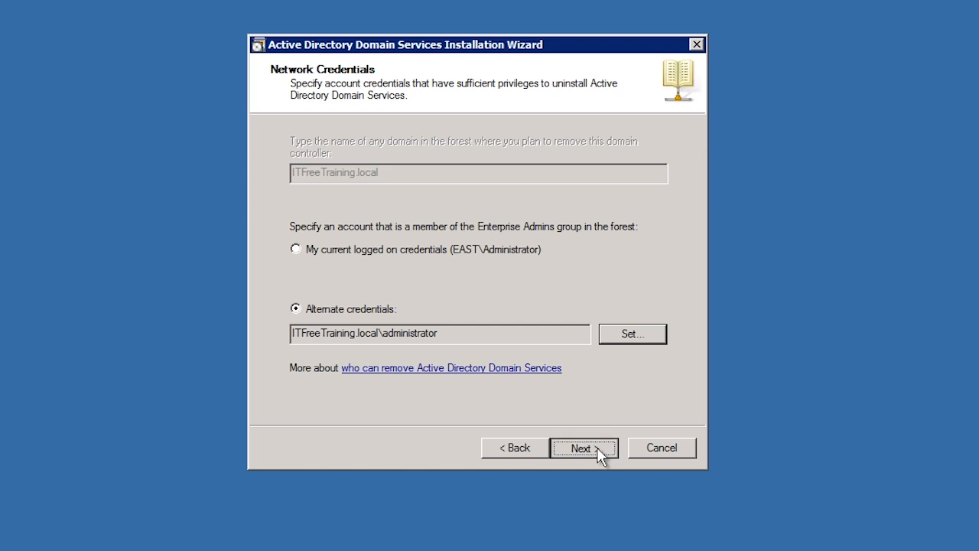
pyautogui.click(584, 446)
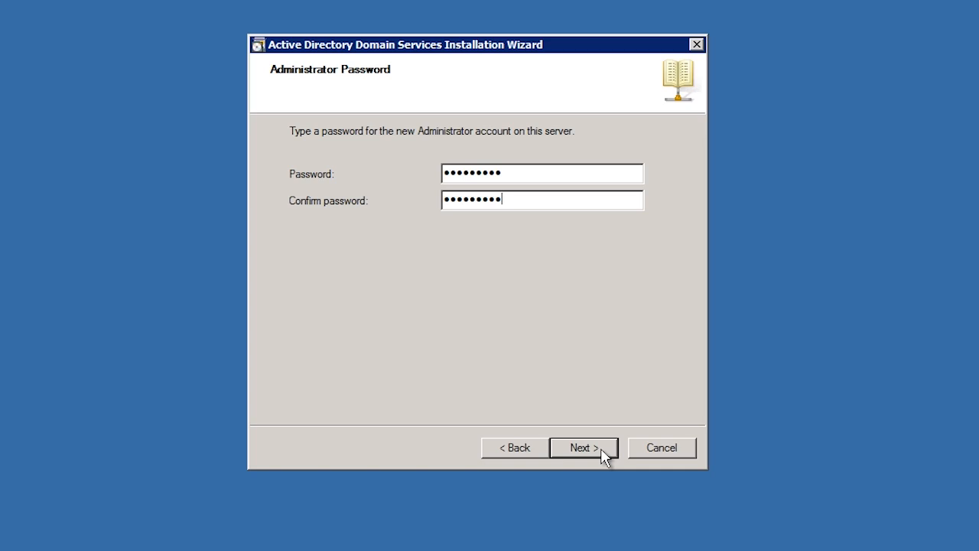
# - Accept the new Administrator password and reach the Summary for east.ITFreeTraining.local removal
pyautogui.click(584, 447)
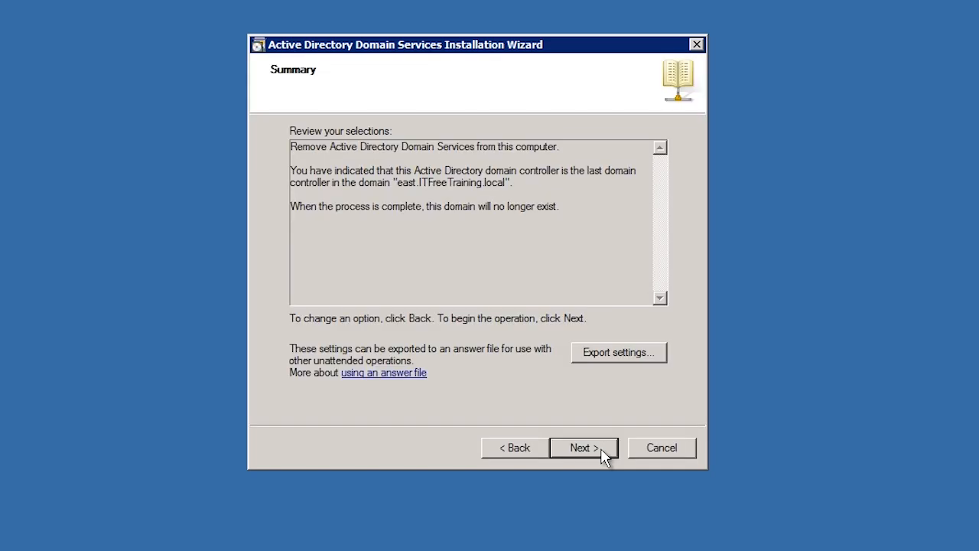
# - Remove Domain Services and the east.ITFreeTraining.local domain, finishing the wizard to the restart prompt
pyautogui.click(583, 446)
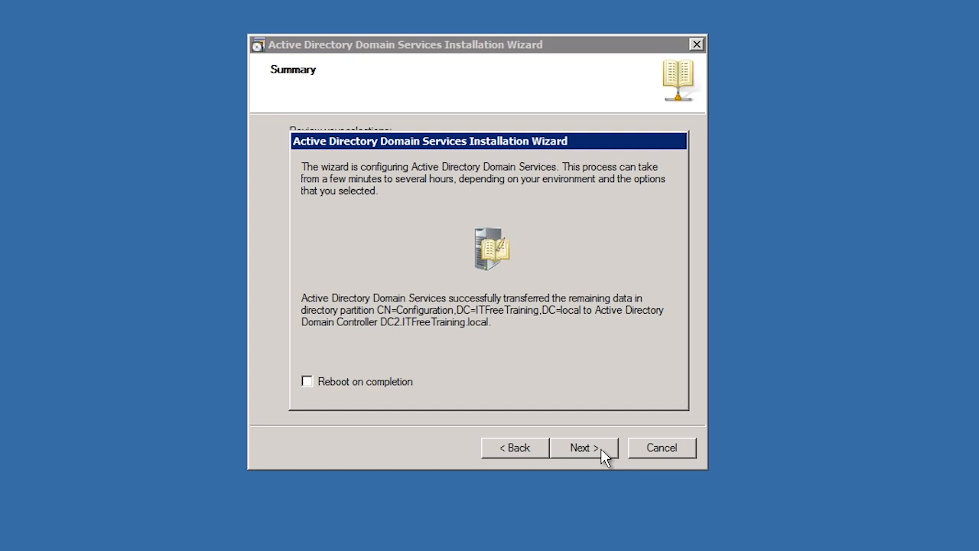
pyautogui.click(583, 447)
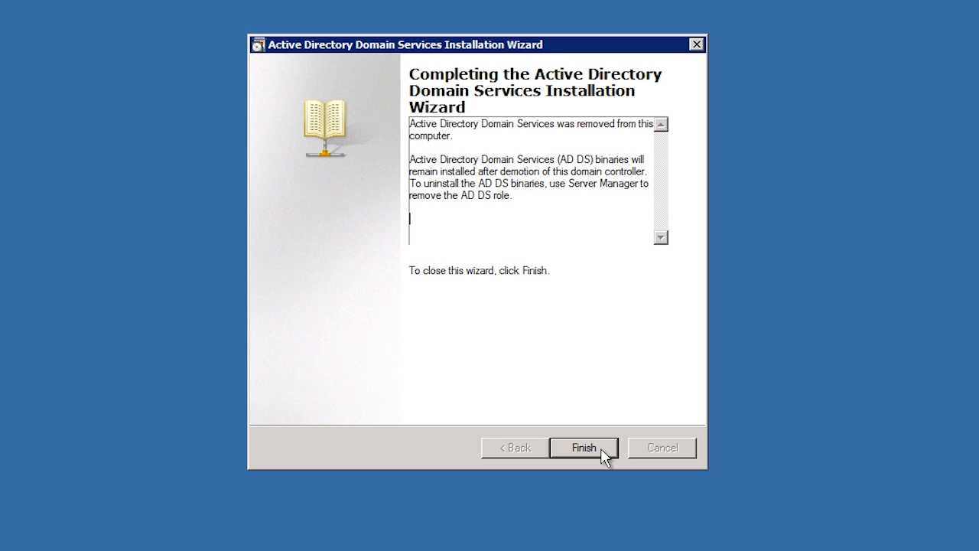
pyautogui.click(583, 447)
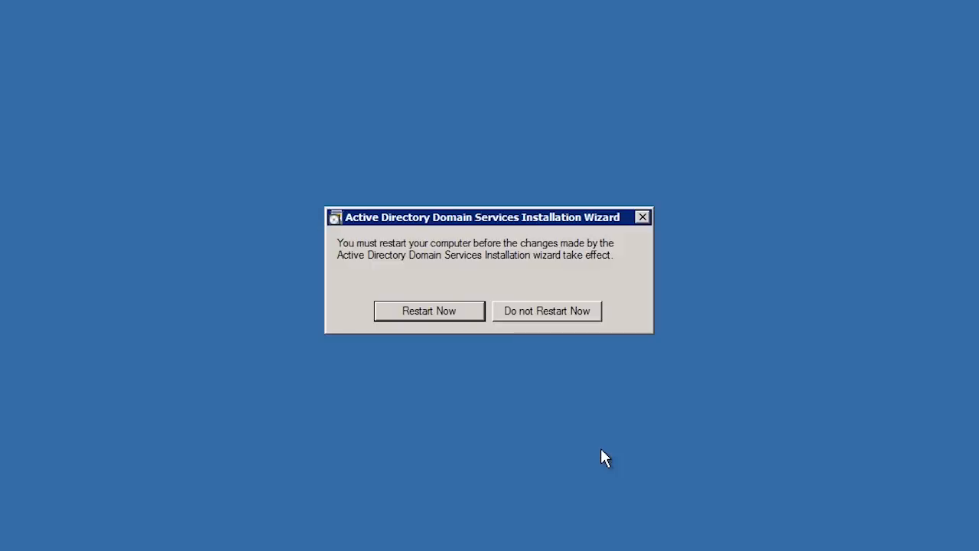